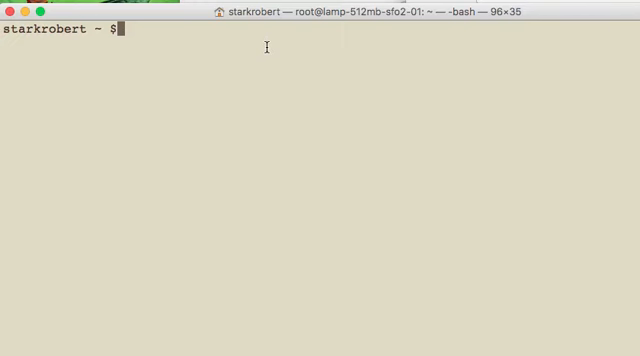
text(clear)
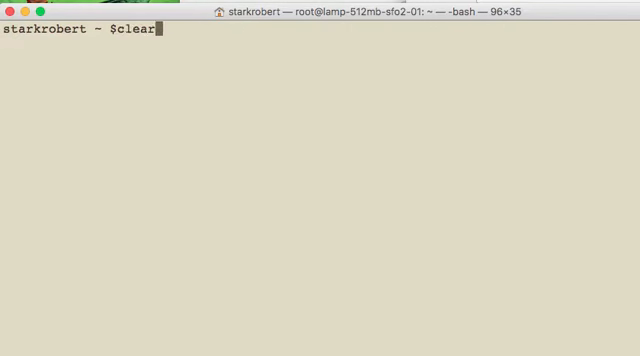
text(cat .bashrc)
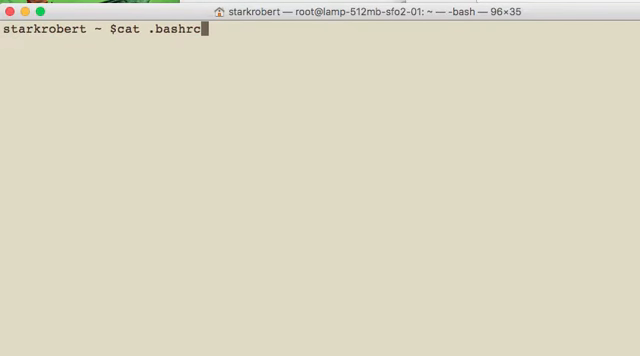
text(ssh root@138.68.226.187)
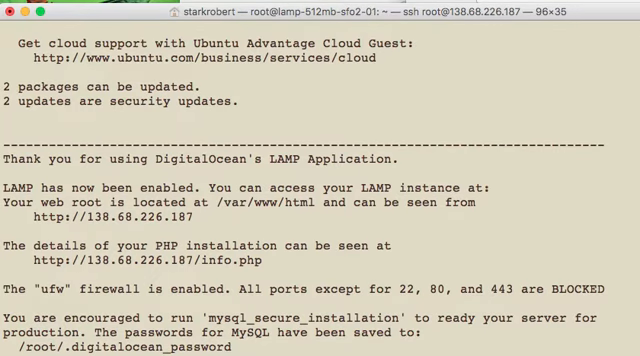
Scroll past the DigitalOcean login banner to reach the empty root prompt.
scroll(down, 3)
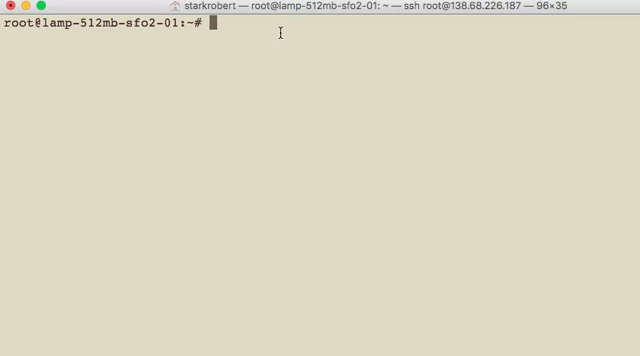
Enter nano /etc/ssh/sshd_config at the root prompt to edit the SSH daemon config.
text(nano /etc/ssh/sshd_config)
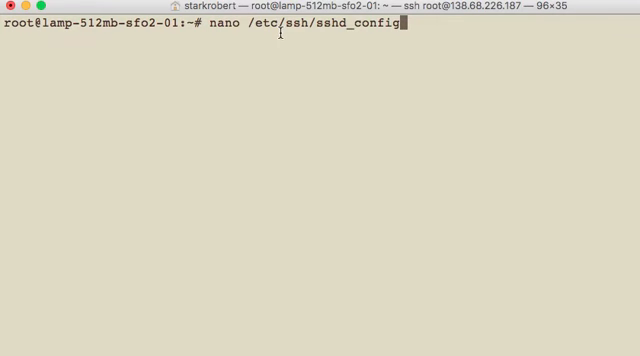
mouse_move(280, 32)
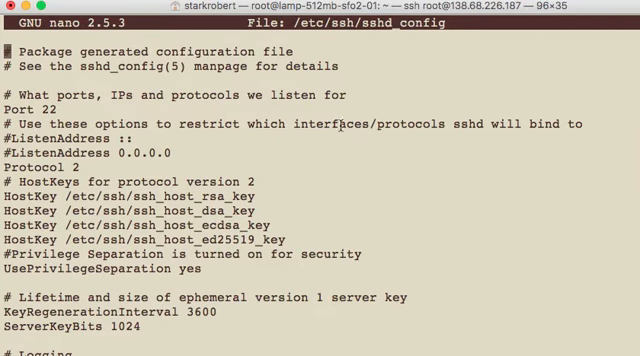
mouse_move(352, 232)
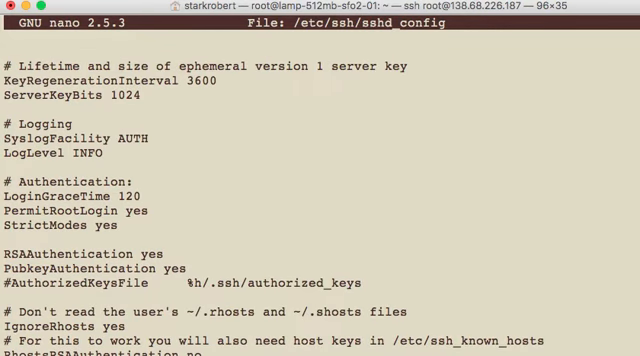
Move down to the PasswordAuthentication line so it reads no.
scroll(down, 3)
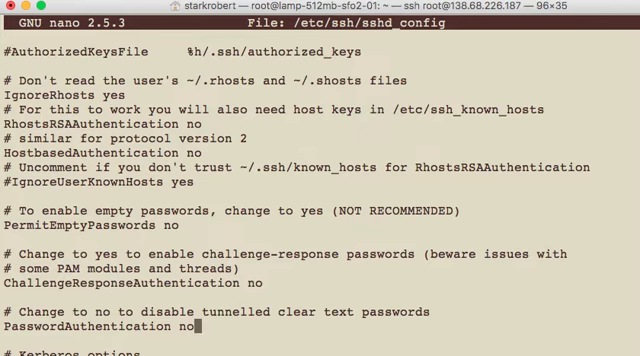
Write out the file, bringing up the File Name to Write prompt for /etc/ssh/sshd_config.
text(e)
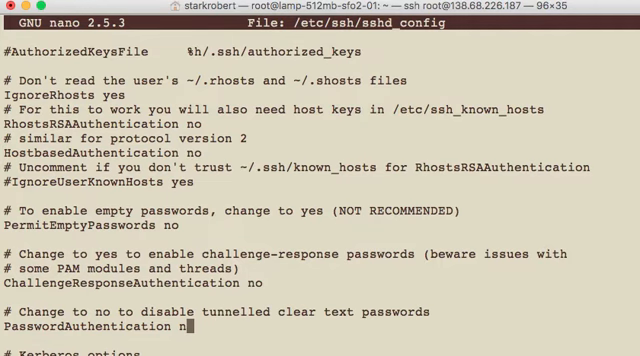
text(o)
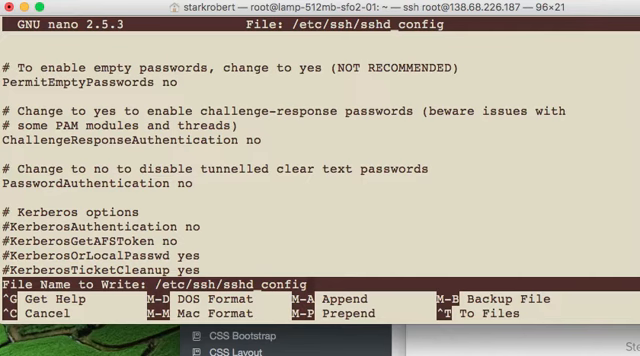
Save sshd_config under its name, exit nano, and run systemctl reload sshd.
key(Enter)
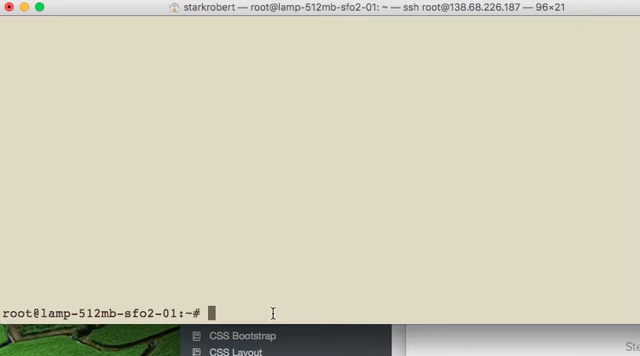
text(systemctl reload sshd)
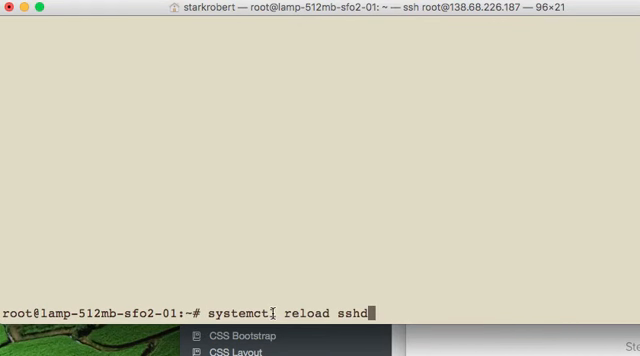